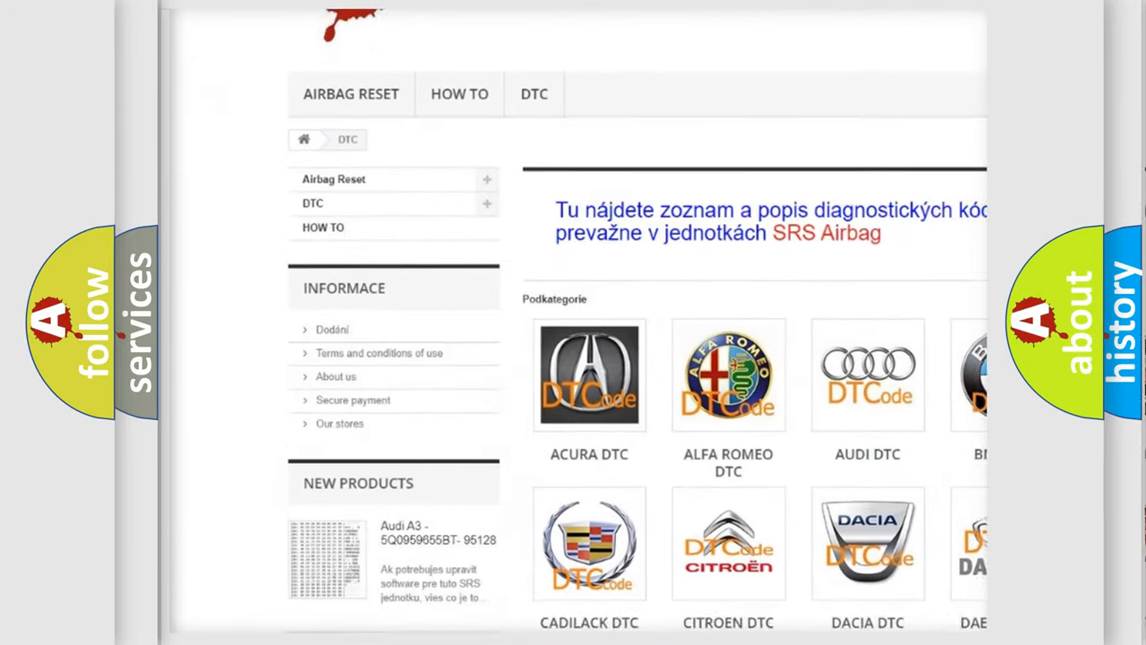
{"action": "scroll", "scroll_direction": "down", "scroll_amount": 3}
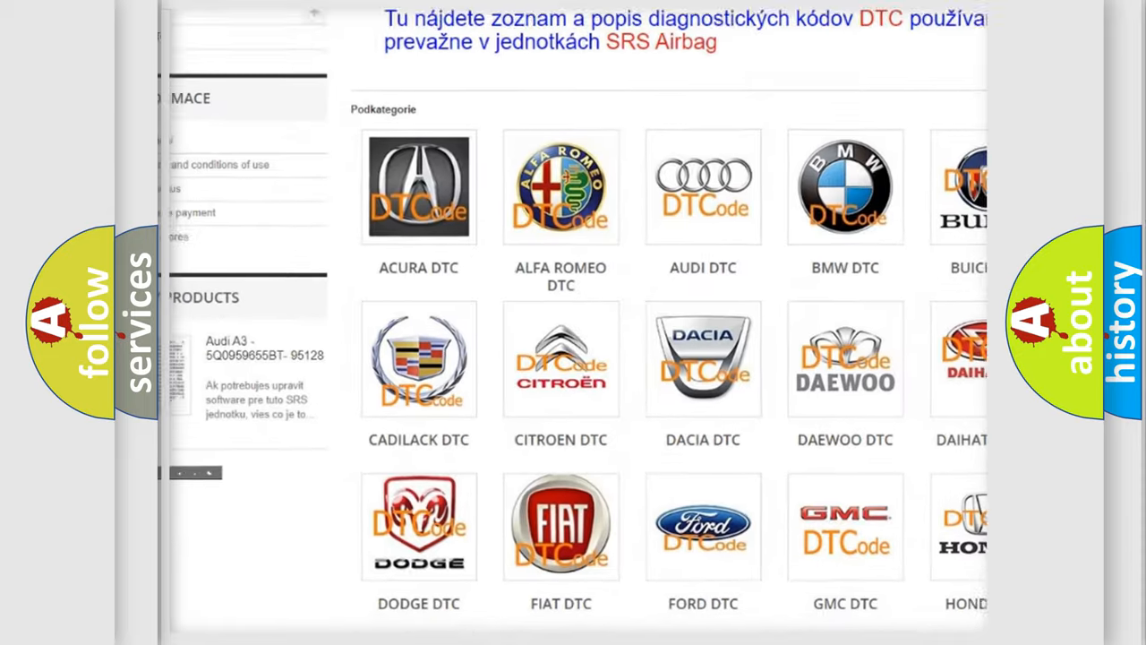
{"action": "scroll", "scroll_direction": "down", "scroll_amount": 3}
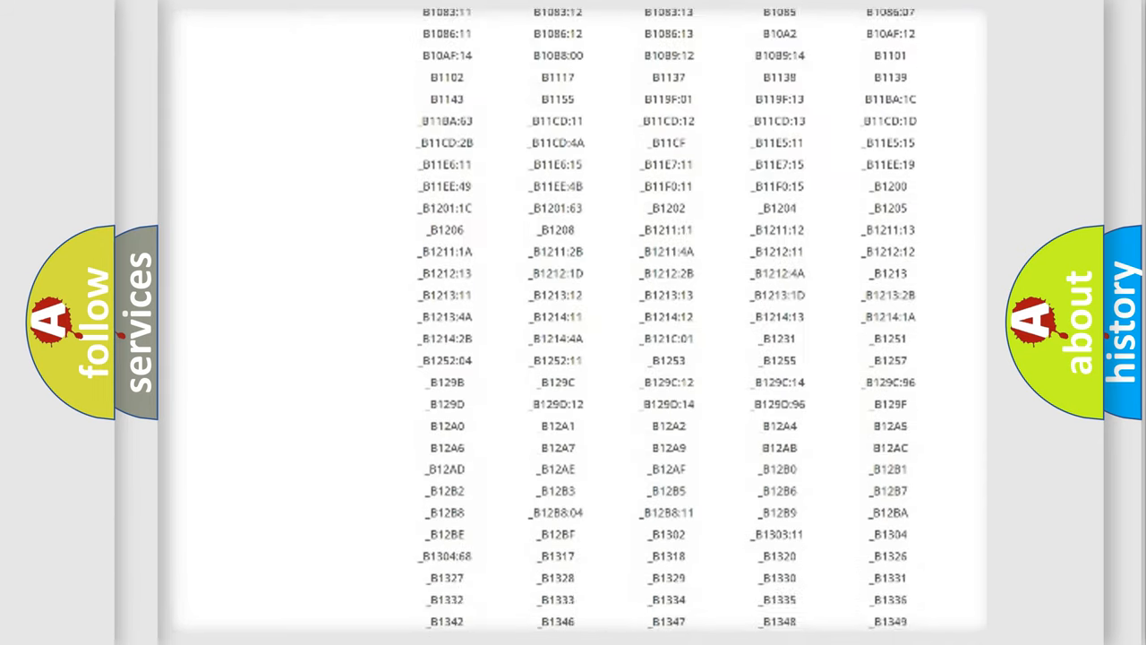
{"action": "scroll", "scroll_direction": "down", "scroll_amount": 3}
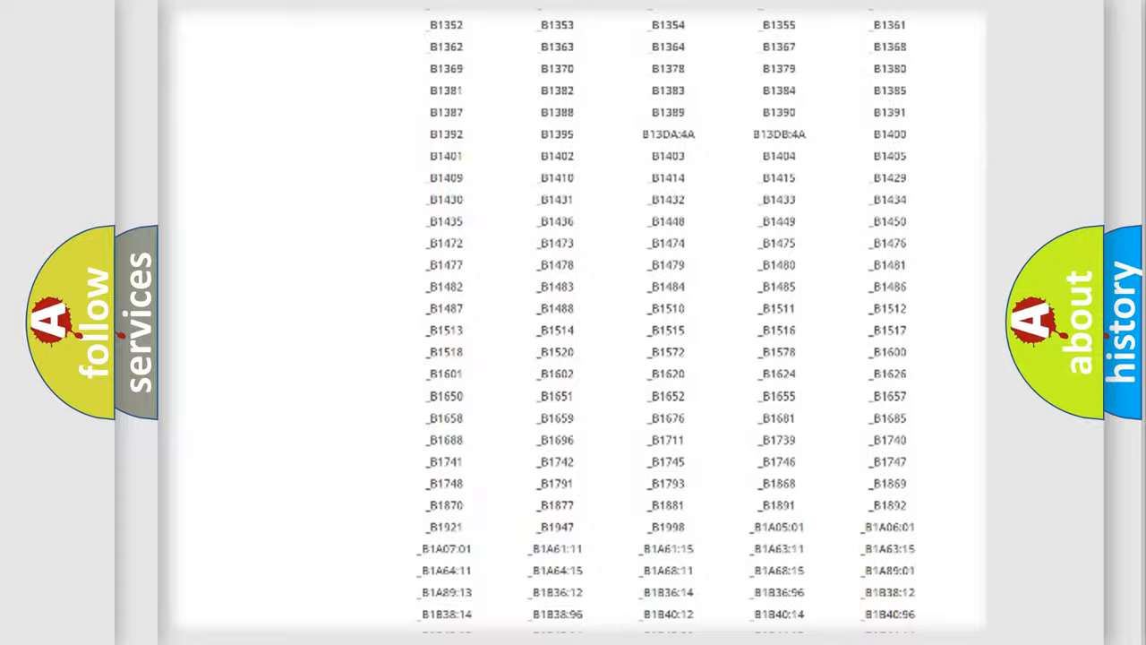
{"action": "scroll", "scroll_direction": "up", "scroll_amount": 3}
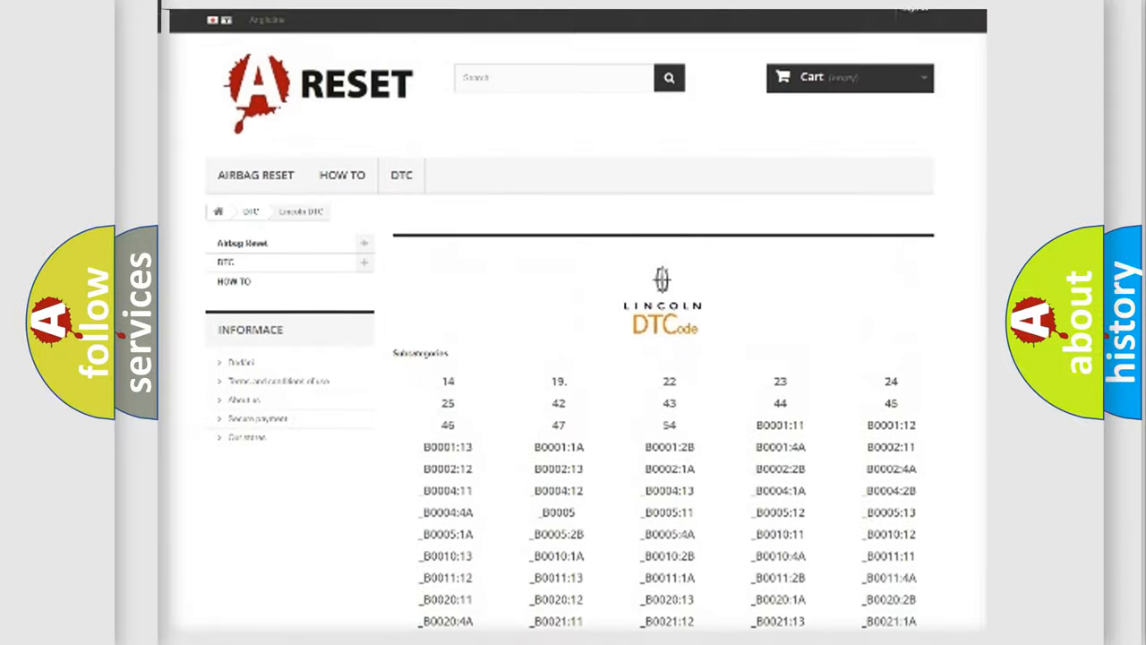